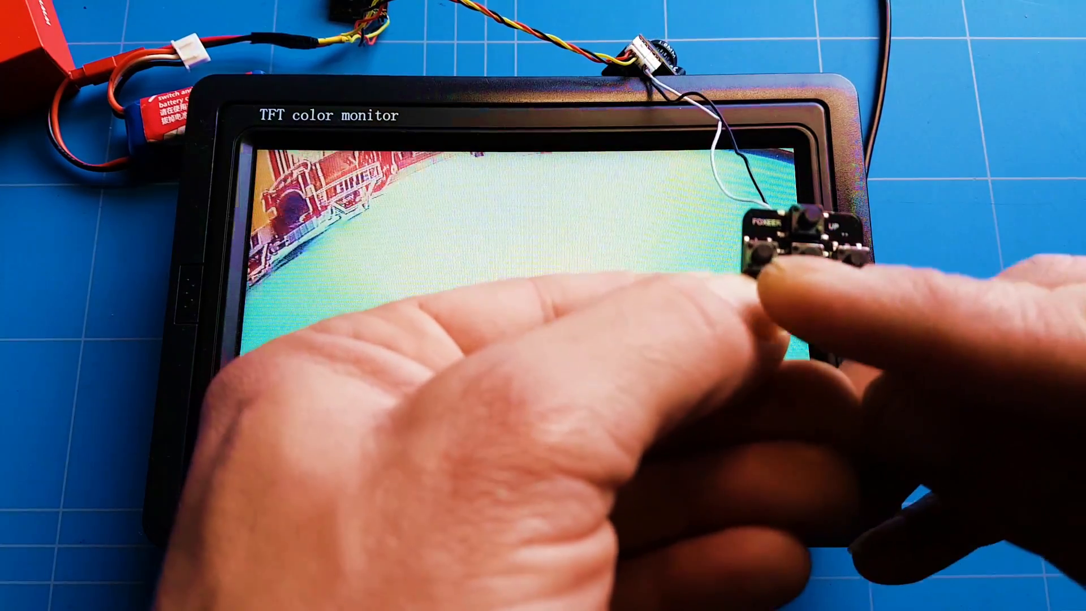
Step: Bring up the camera's MAIN settings list over the live image via the joystick centre button
left_click(520, 462)
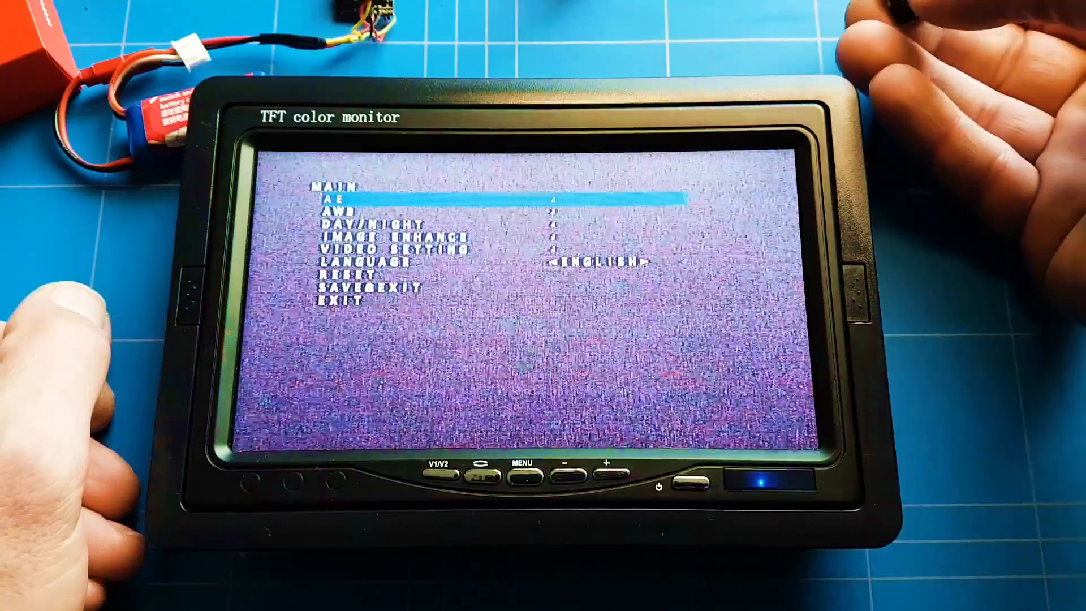
Step: Review AE brightness and exposure mode, then set DAY/NIGHT mode to B/W for a monochrome image
left_click(524, 468)
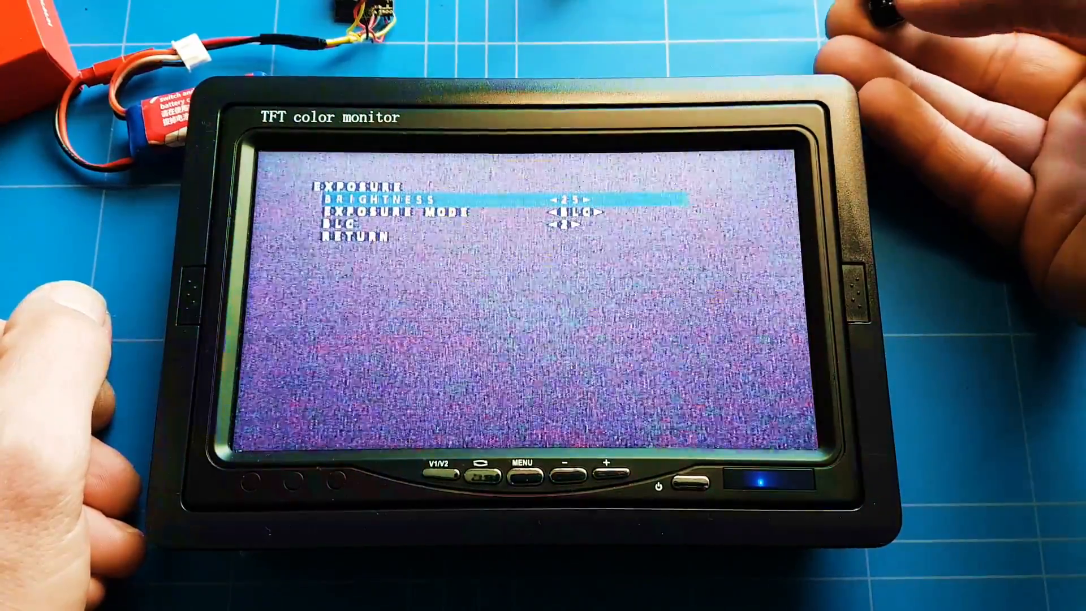
left_click(523, 477)
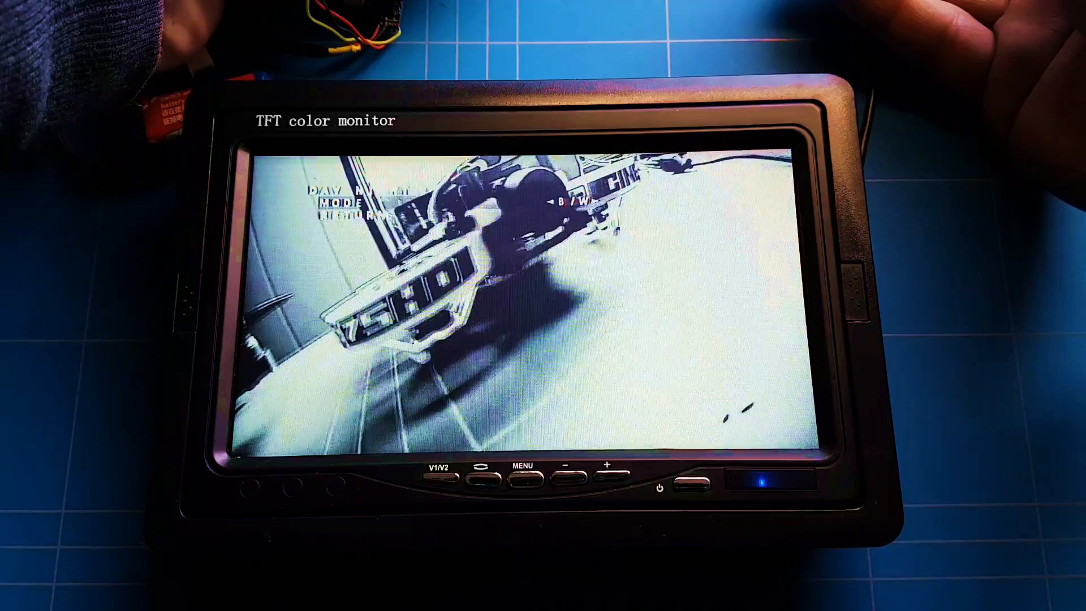
Step: Set DAY/NIGHT mode back to AUTO colour and enter the IMAGE ENHANCE submenu
left_click(523, 477)
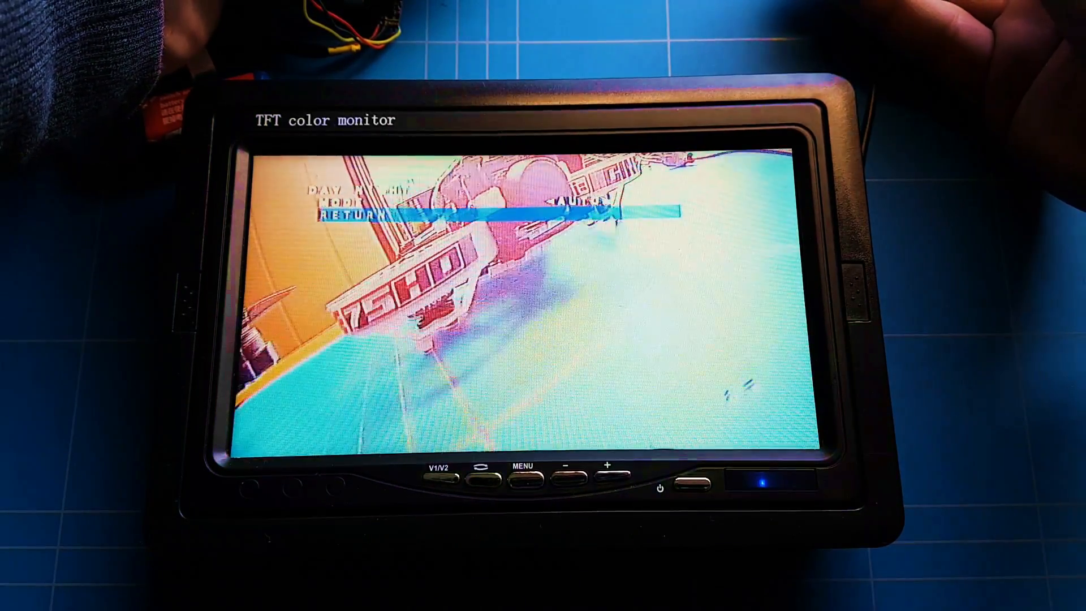
left_click(524, 467)
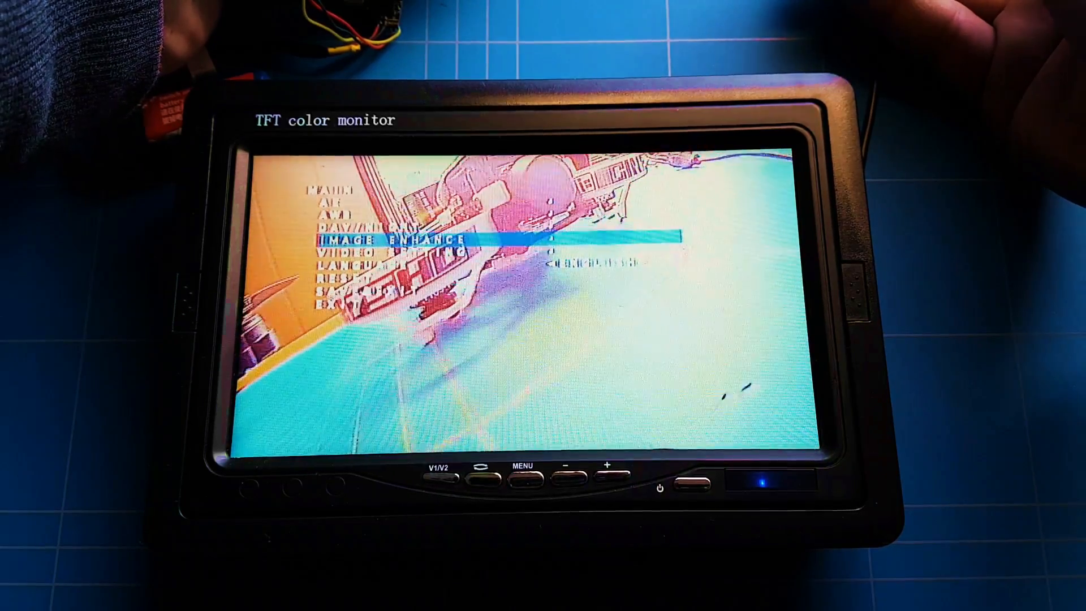
left_click(523, 483)
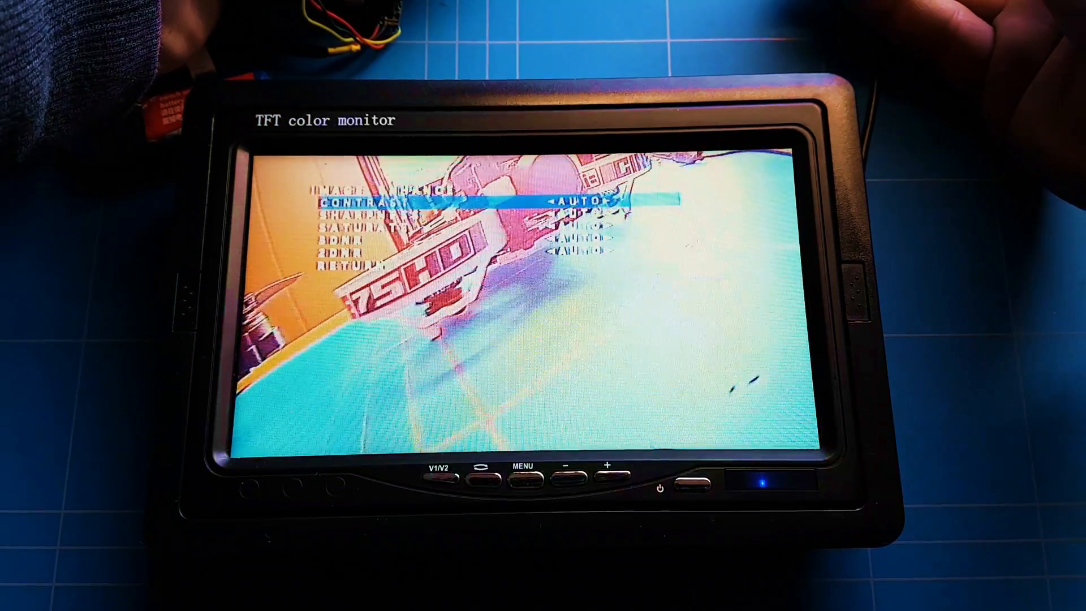